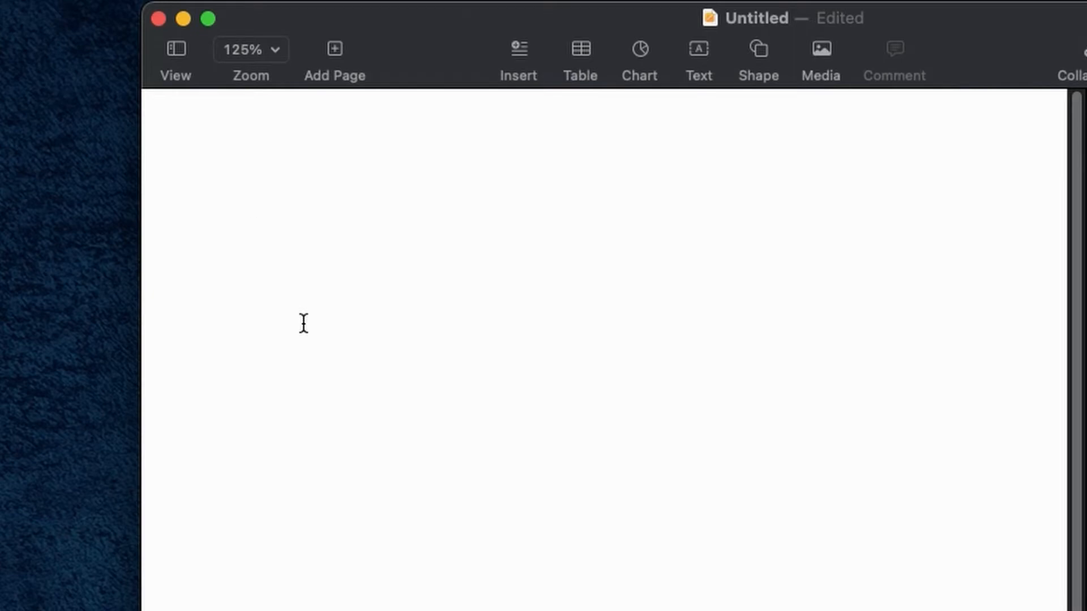
Step: Type "This is. How. It can. Look. Sometimes." with double spaces, showing the auto-inserted periods
{"action": "type", "text": "T"}
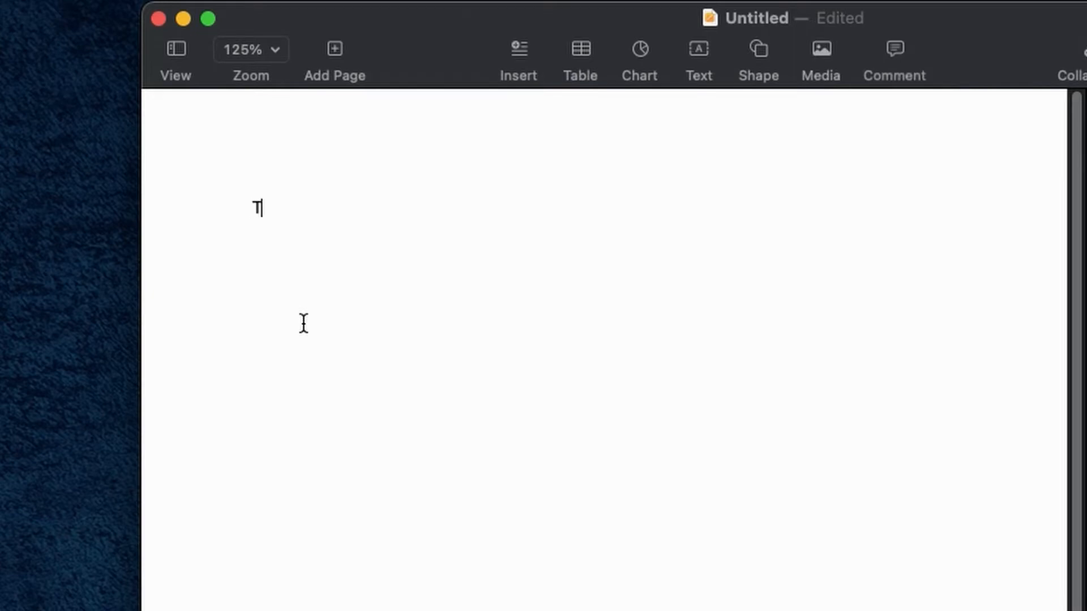
{"action": "type", "text": "This is. How. It can. Look. s"}
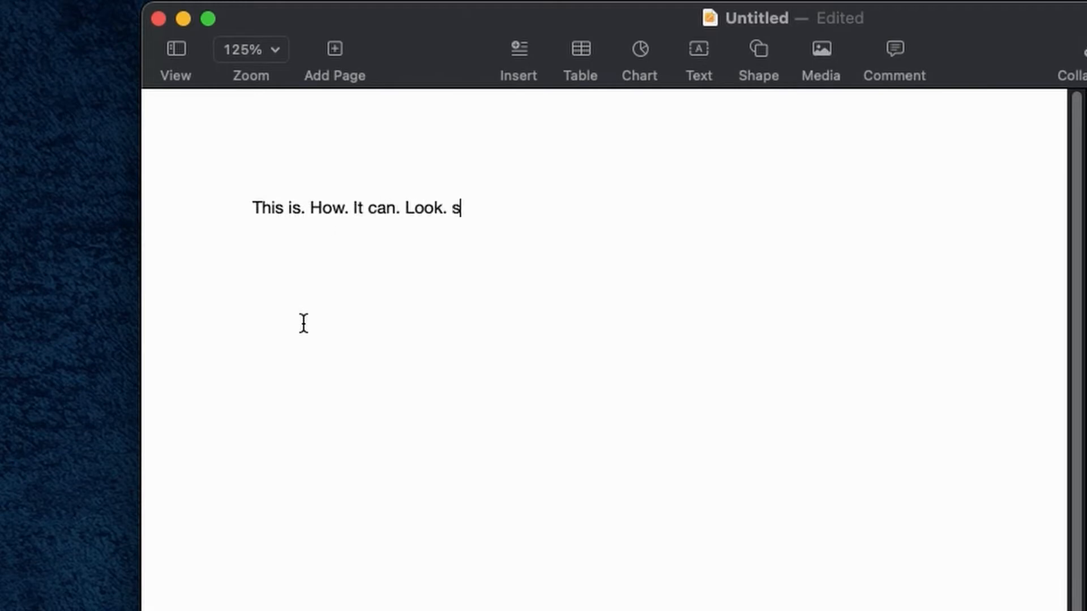
{"action": "type", "text": "ometimes."}
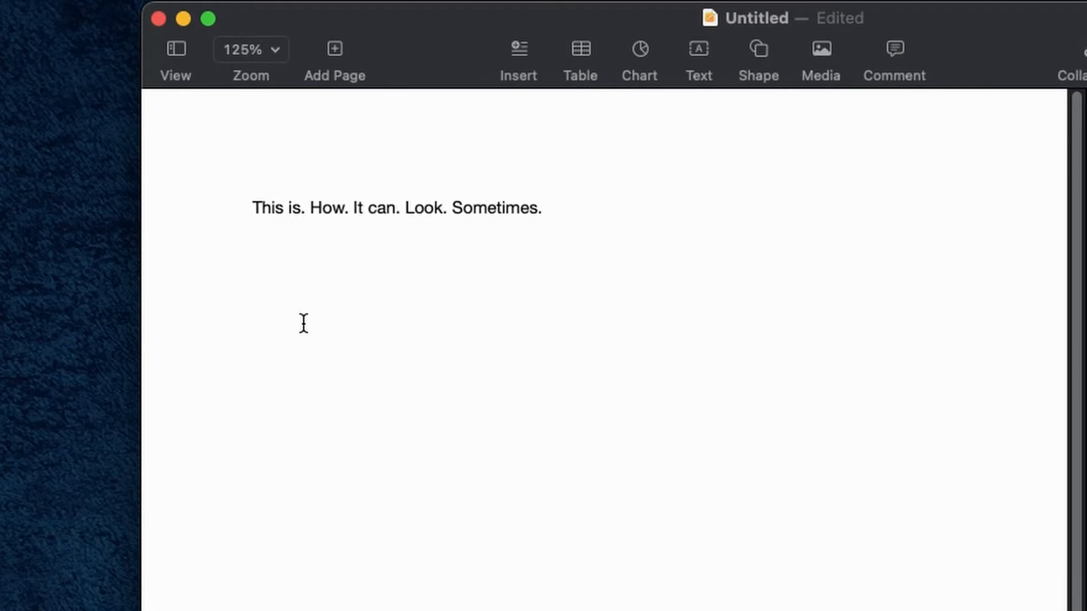
{"action": "left_click", "coordinate": [546, 207]}
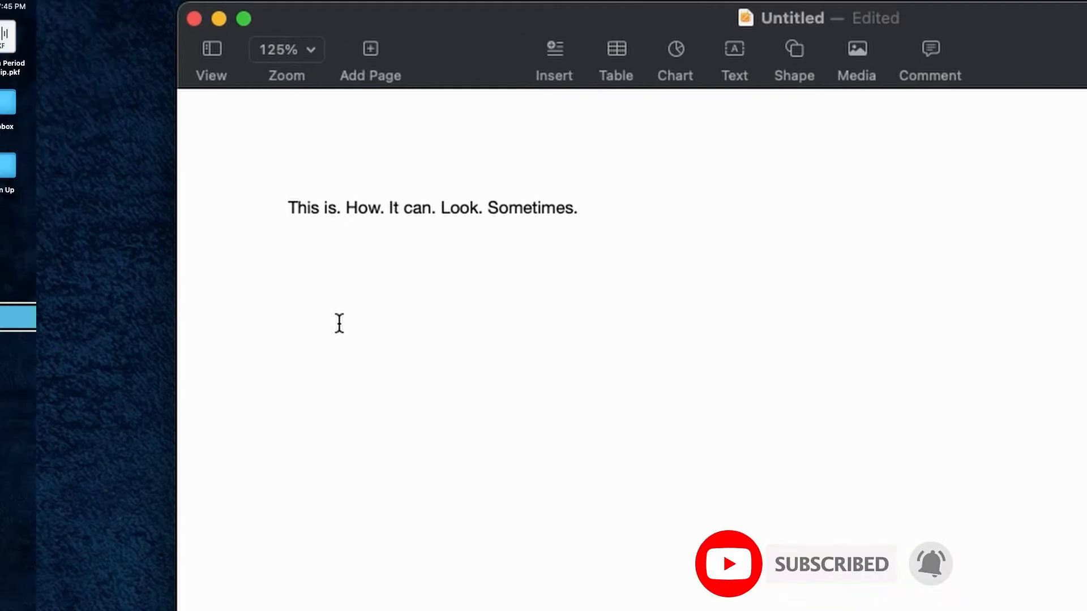
{"action": "left_click", "coordinate": [836, 36]}
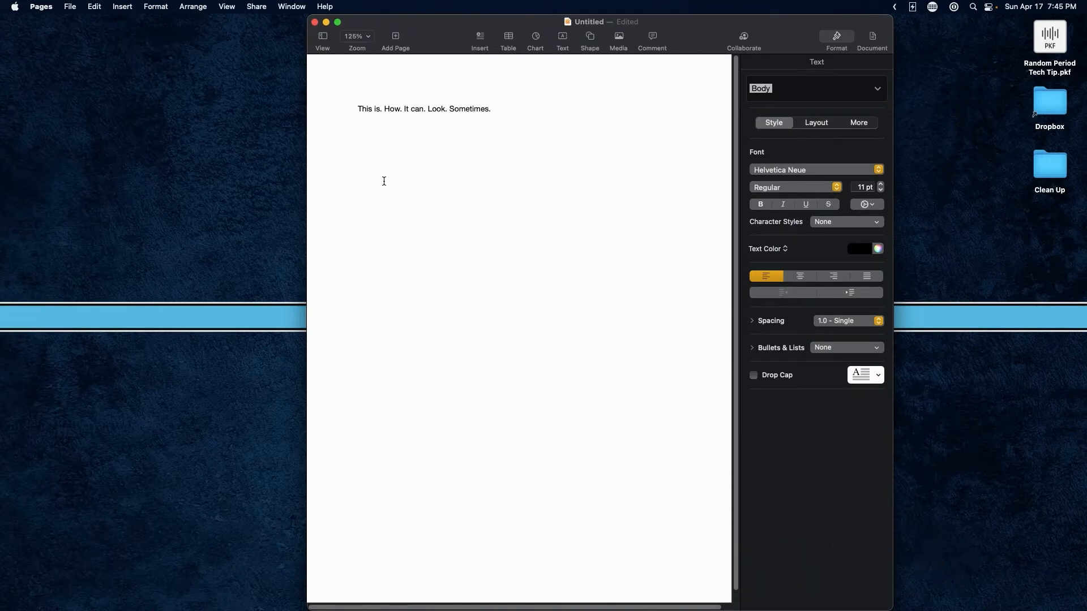
Step: Open System Preferences from the Apple menu, leaving the Pages document open
{"action": "left_click", "coordinate": [487, 109]}
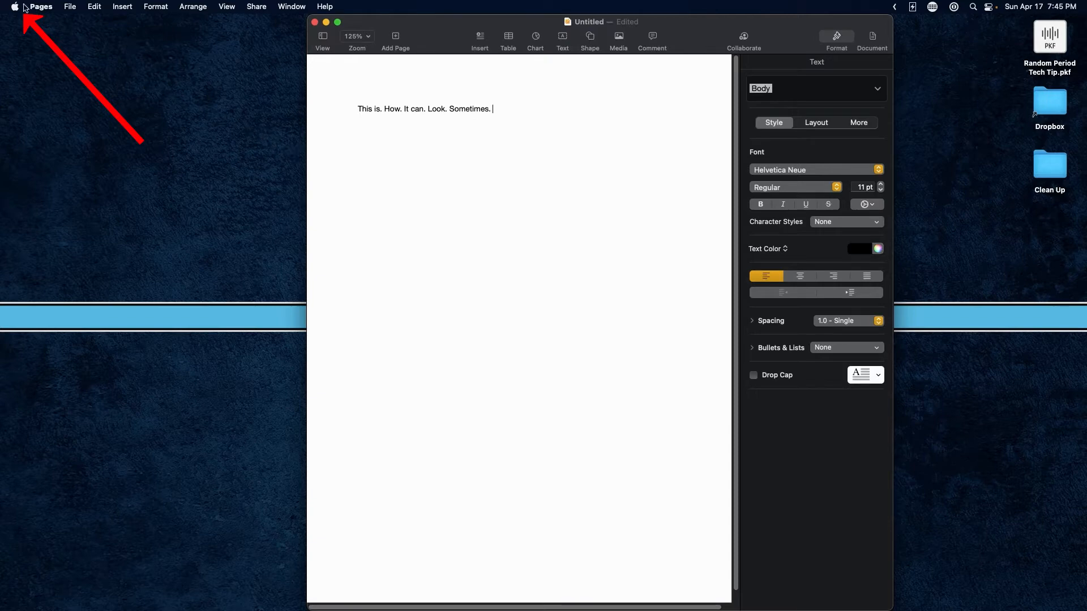
{"action": "left_click", "coordinate": [13, 7]}
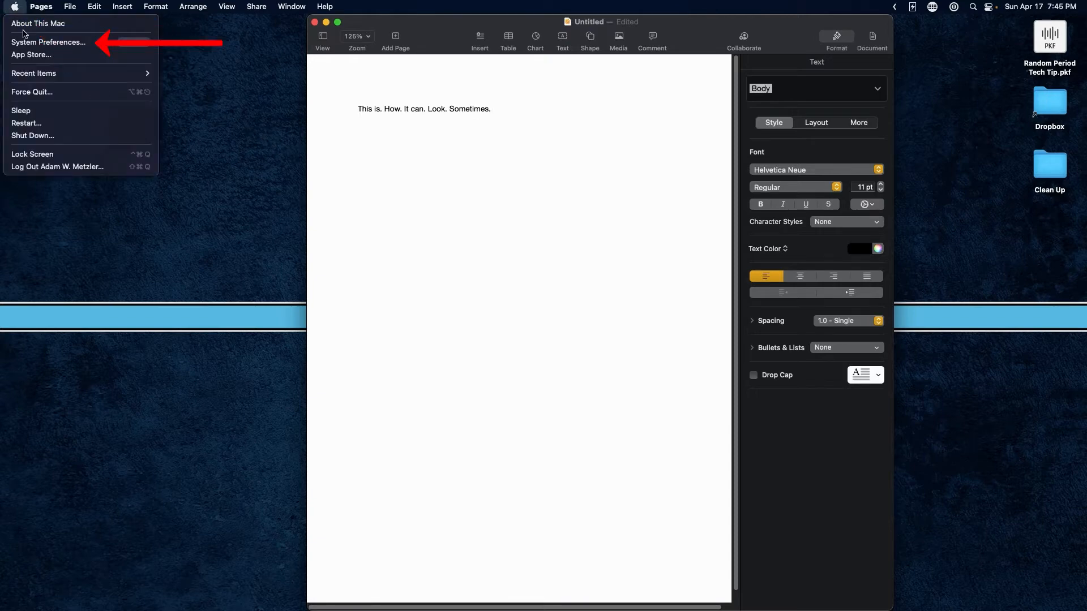
{"action": "mouse_move", "coordinate": [49, 42]}
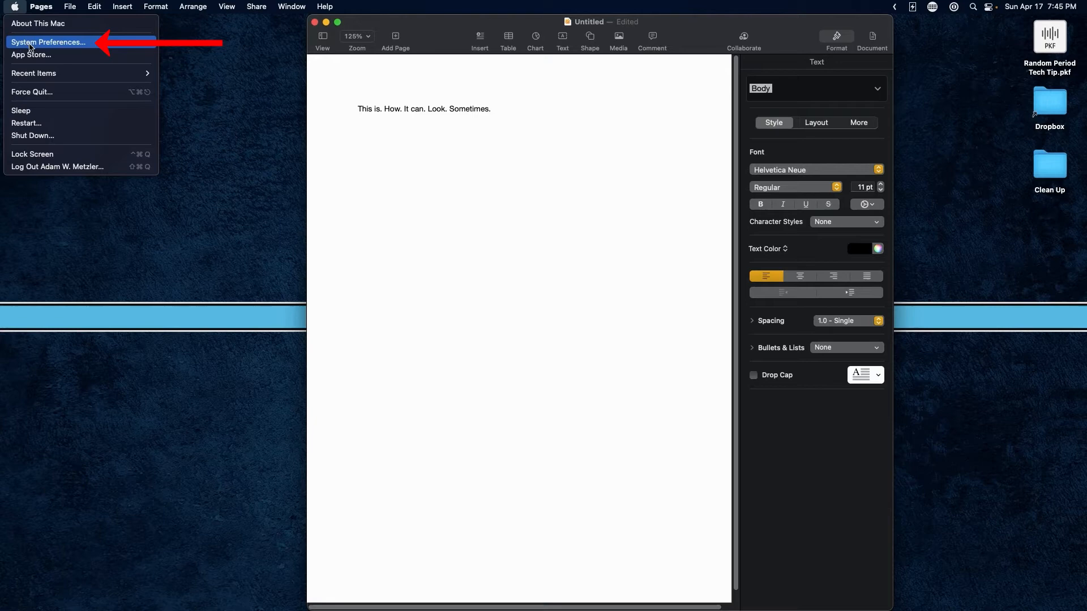
{"action": "left_click", "coordinate": [48, 42]}
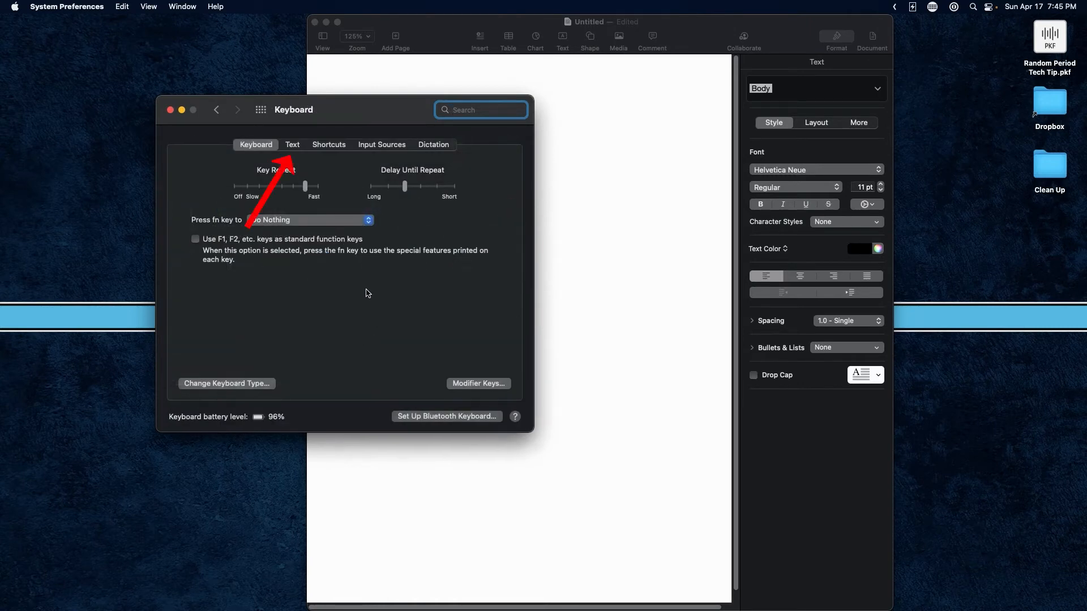
{"action": "mouse_move", "coordinate": [262, 160]}
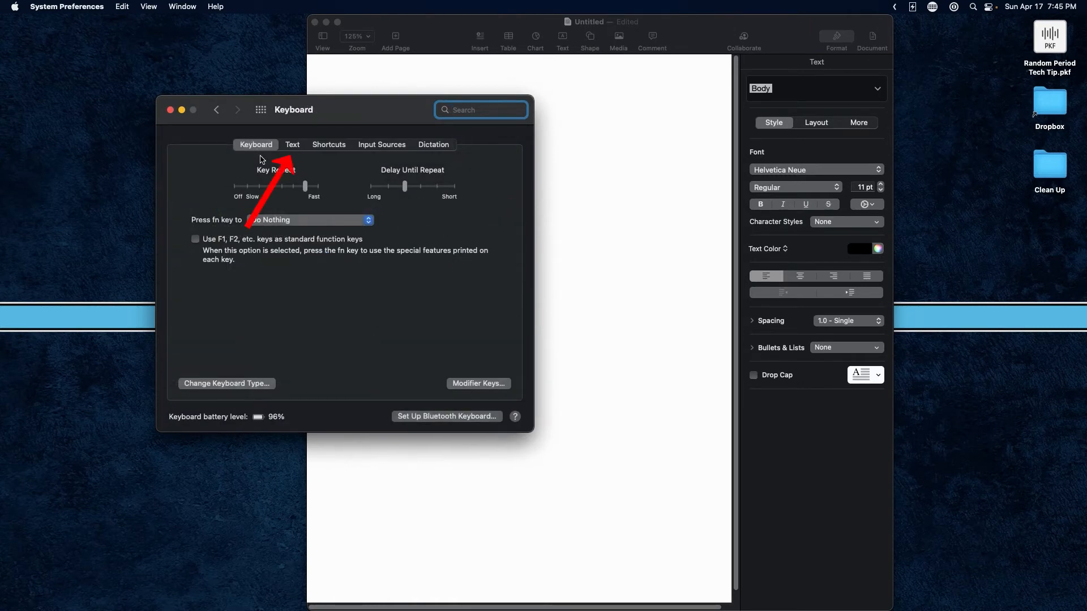
{"action": "mouse_move", "coordinate": [294, 154]}
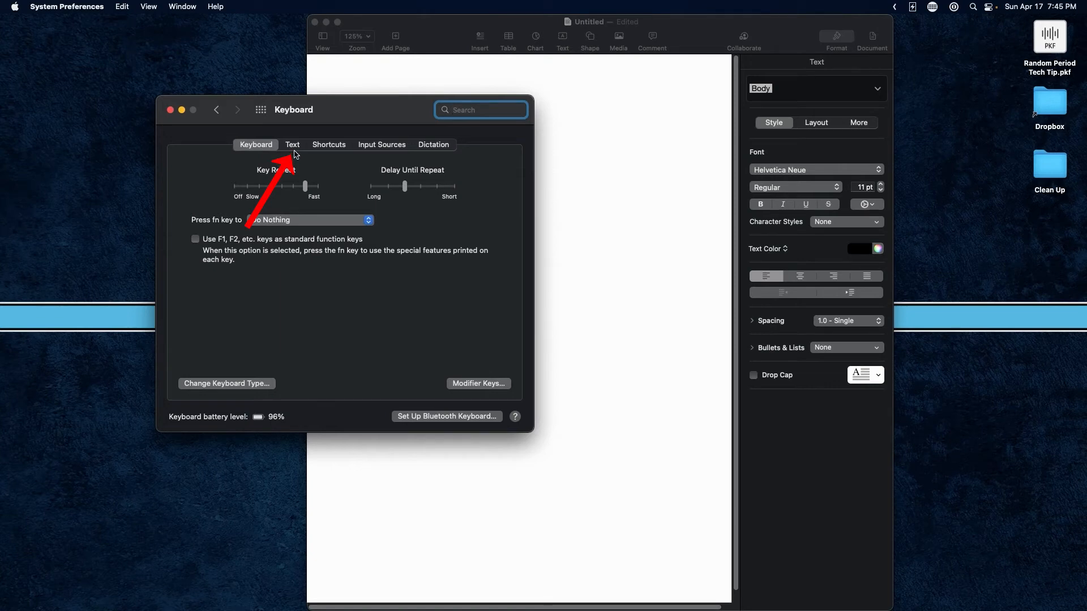
Step: In Keyboard > Text settings, untick "Add period with double-space"
{"action": "left_click", "coordinate": [292, 144]}
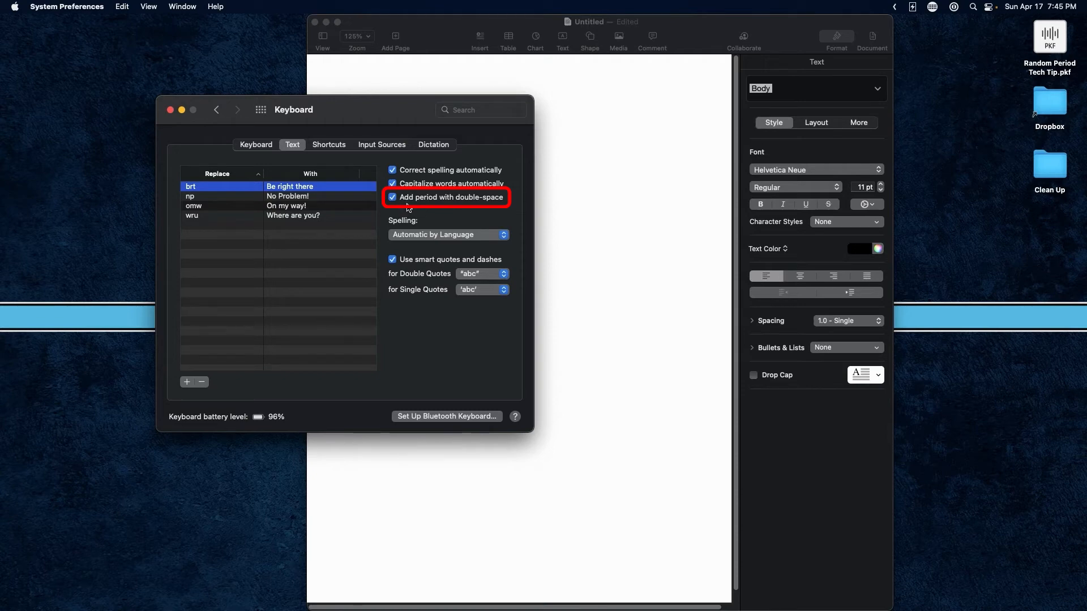
{"action": "mouse_move", "coordinate": [397, 205]}
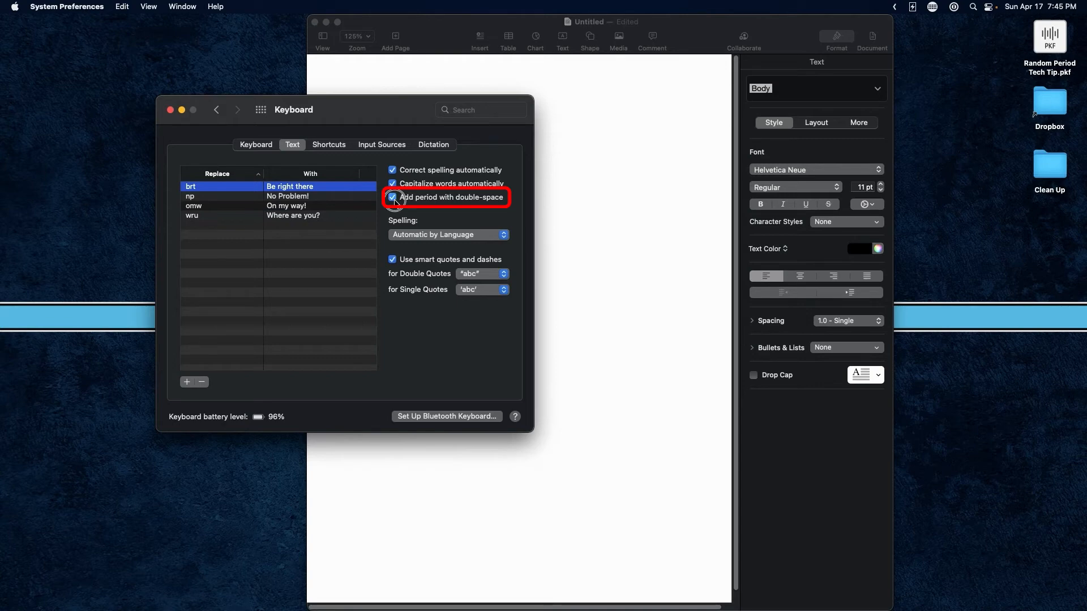
{"action": "left_click", "coordinate": [393, 197]}
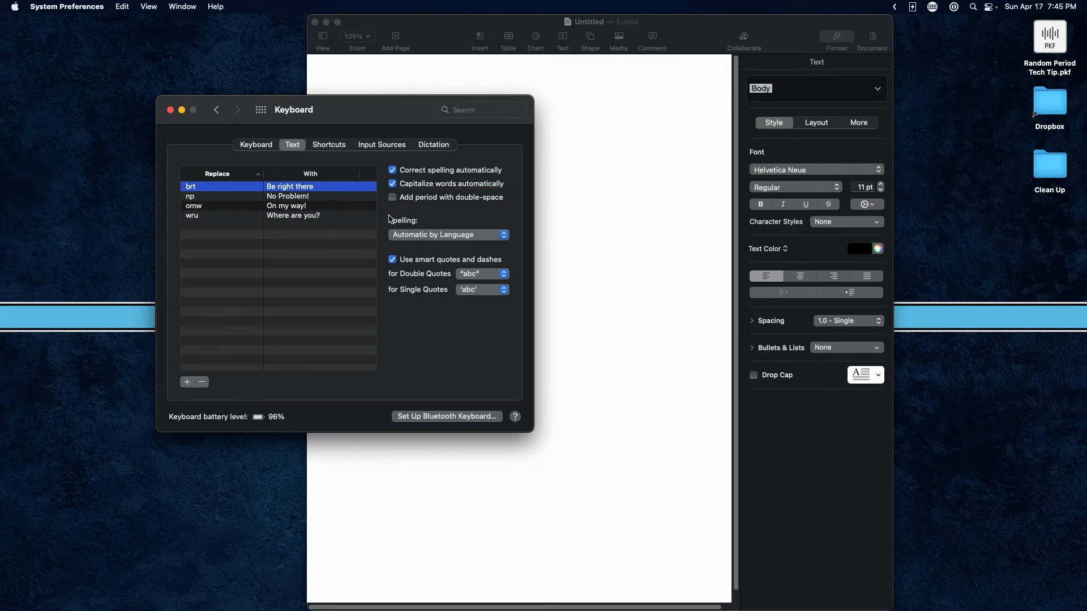
{"action": "mouse_move", "coordinate": [274, 167]}
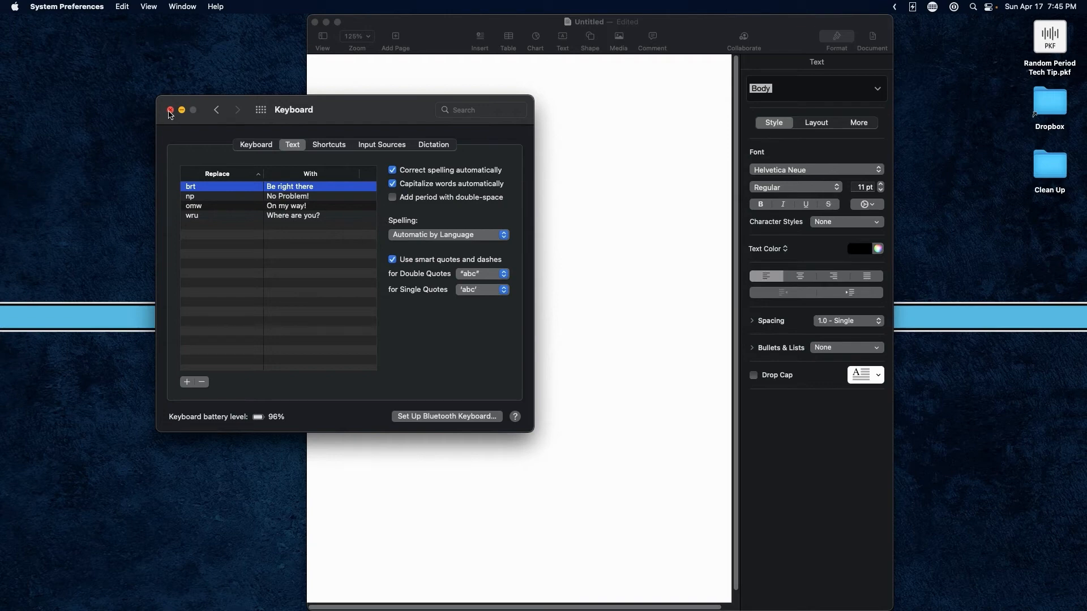
Step: Return to Pages and type "This is how a sentence this may work all I want" with repeated spaces, no auto-periods
{"action": "left_click", "coordinate": [171, 111]}
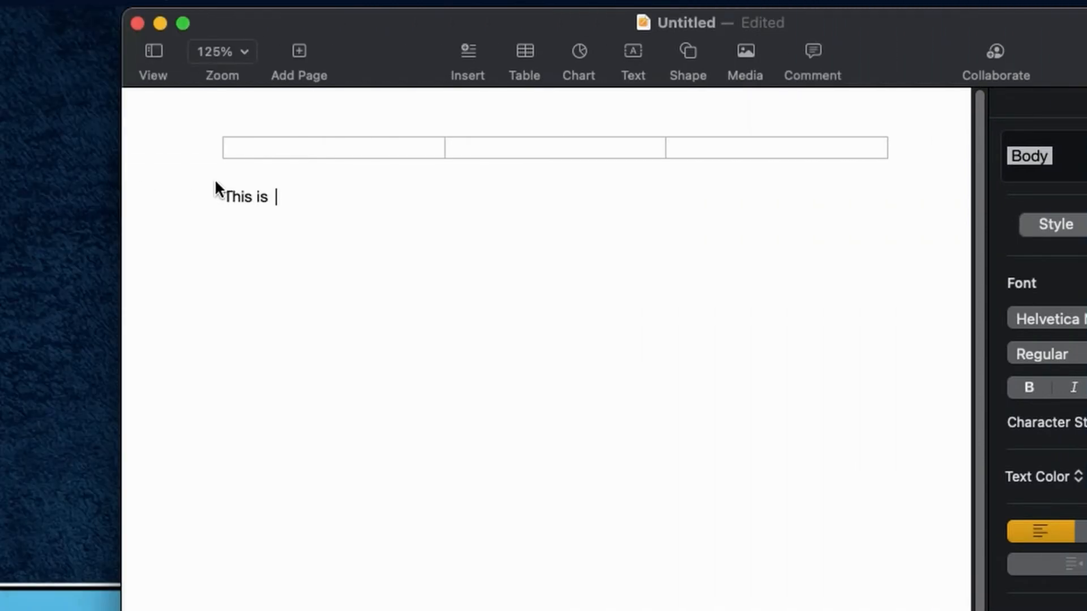
{"action": "type", "text": "how  a sent"}
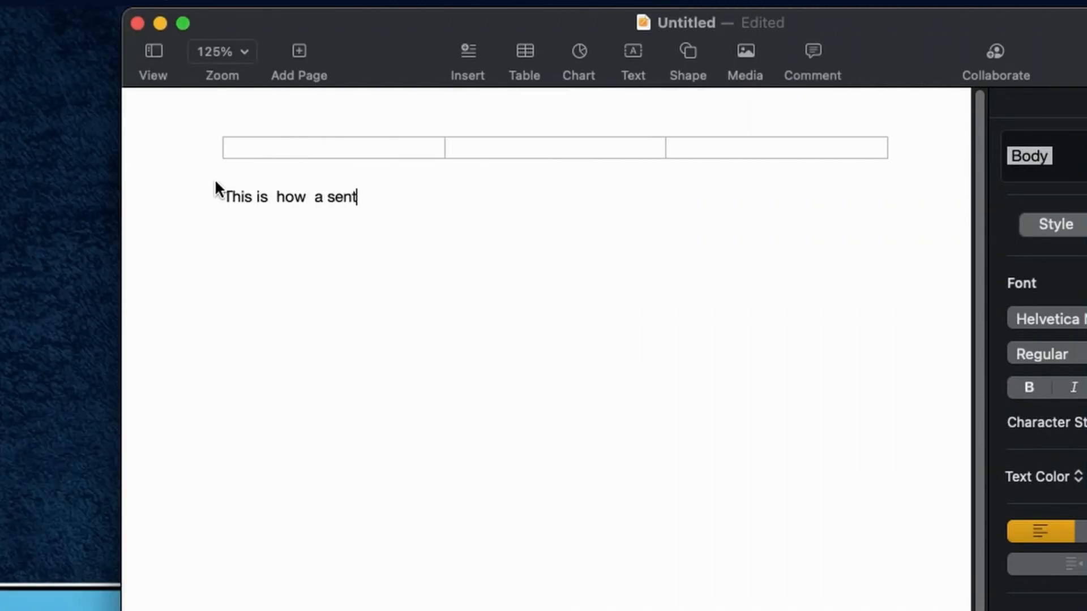
{"action": "type", "text": "ence"}
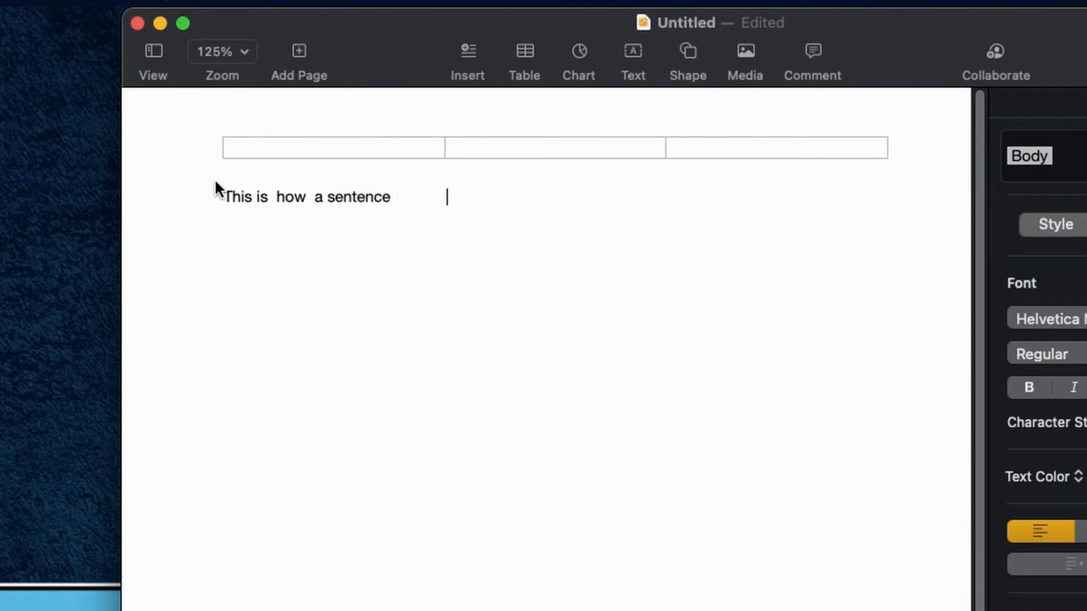
{"action": "type", "text": "this may"}
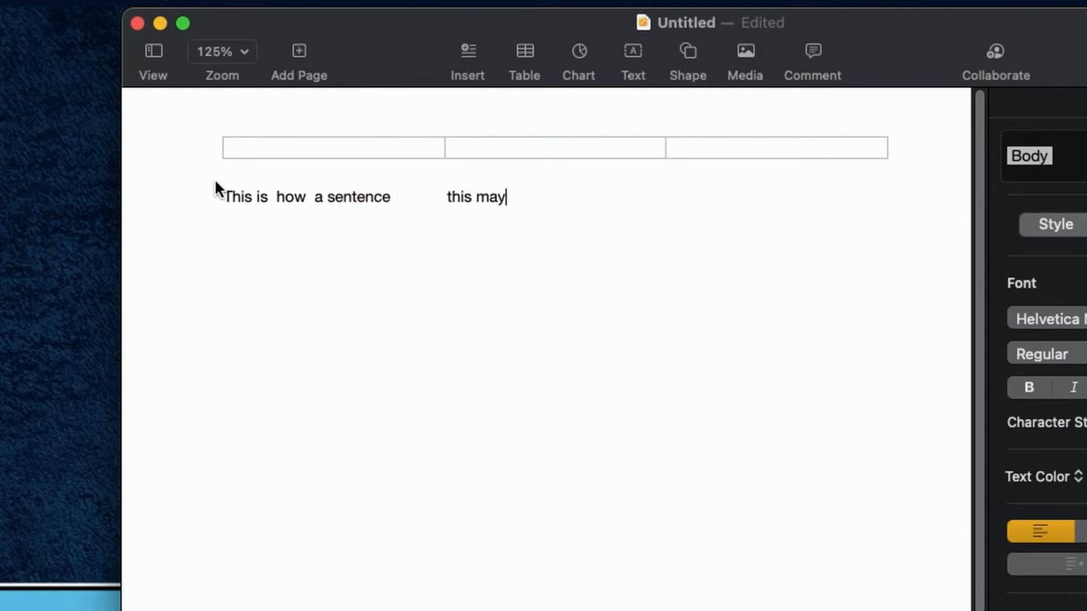
{"action": "type", "text": "work alll"}
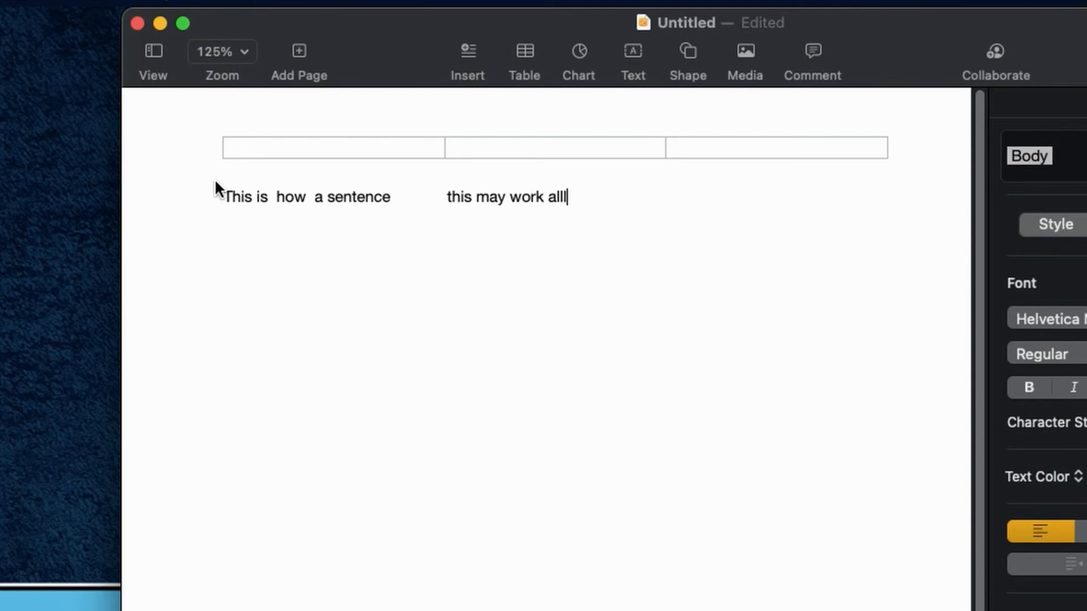
{"action": "type", "text": "I want"}
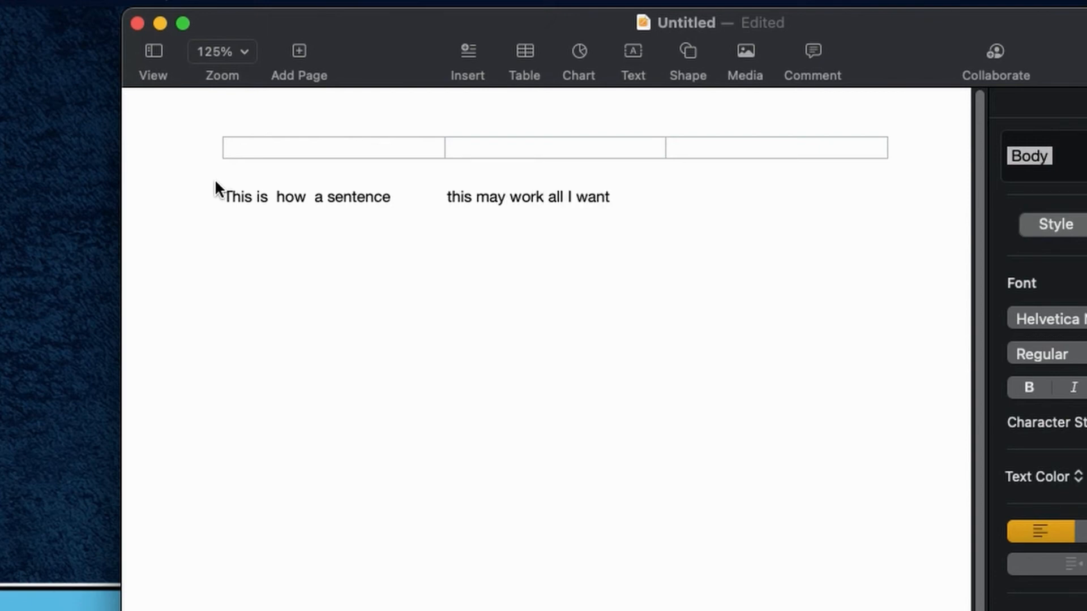
{"action": "left_click", "coordinate": [610, 197]}
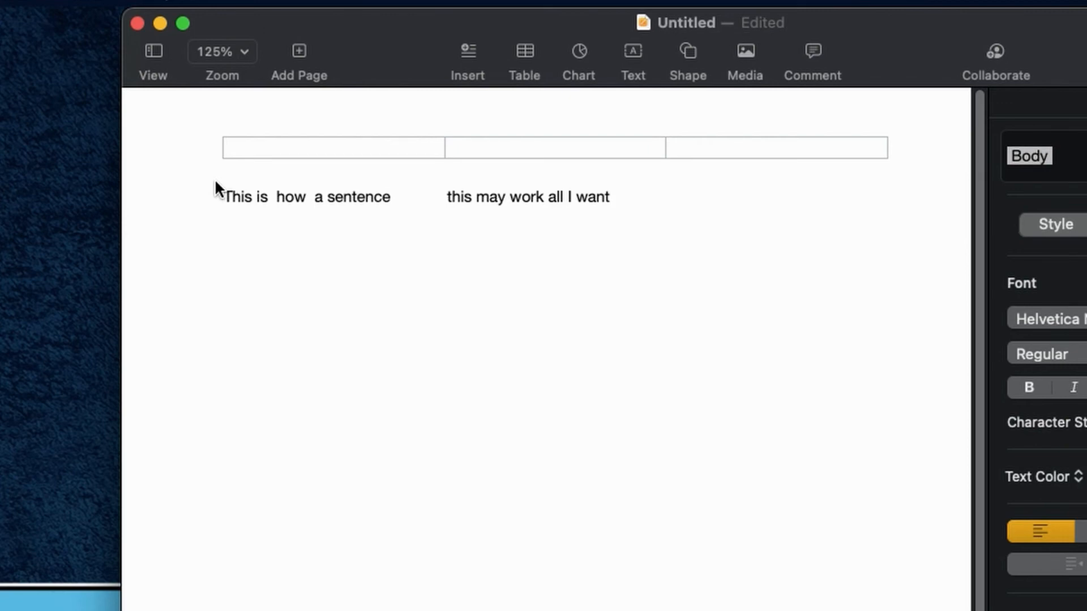
{"action": "left_click", "coordinate": [611, 197]}
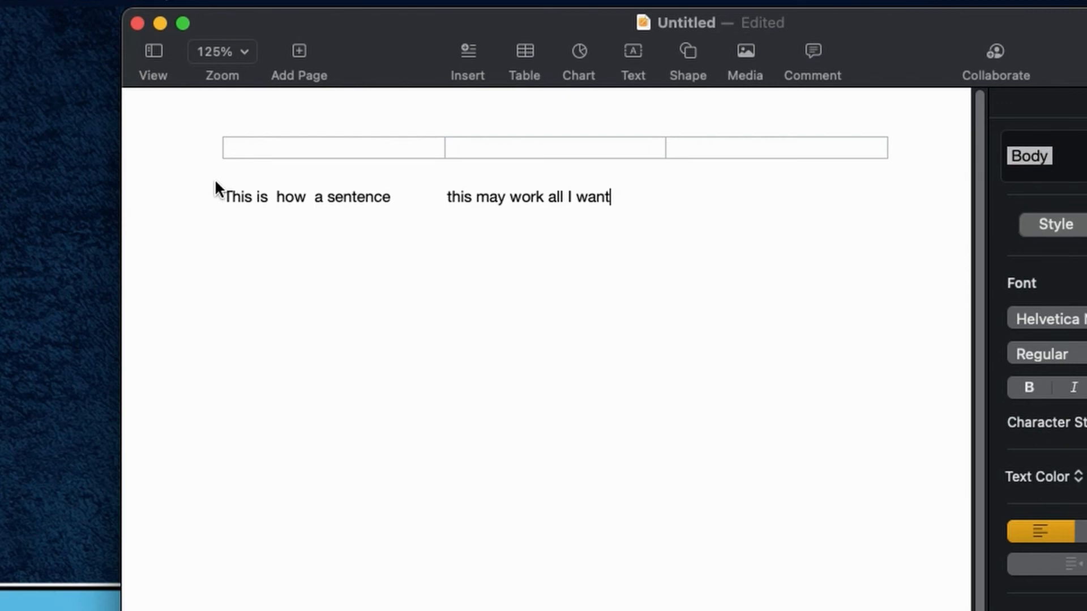